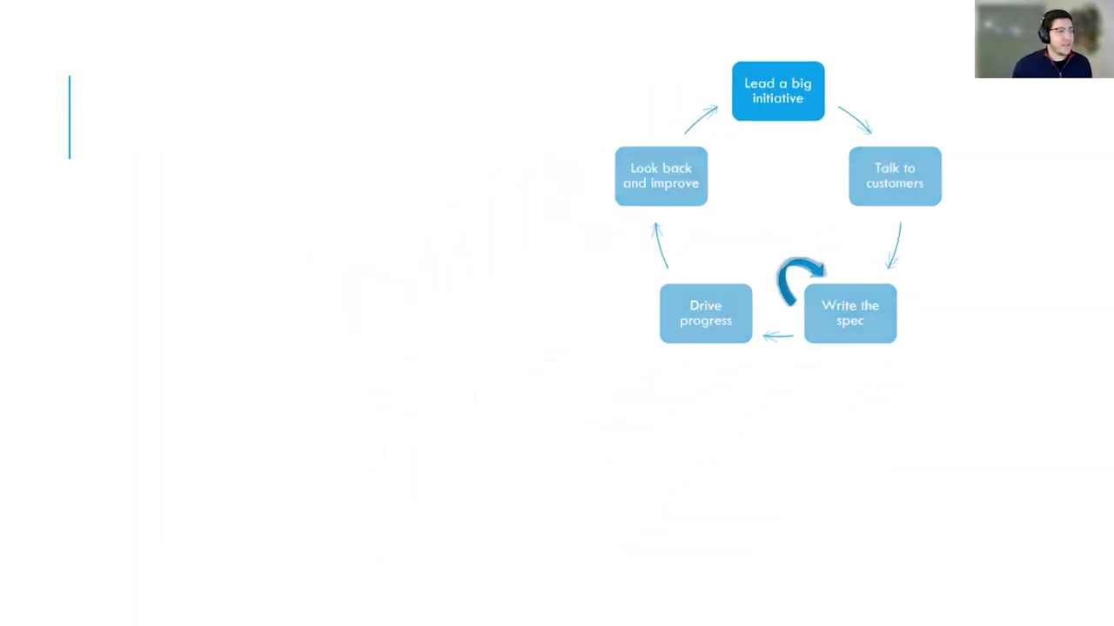
# Step: Advance from the five-step cycle diagram to the 'Talk to customers' slide
pyautogui.press('Right')
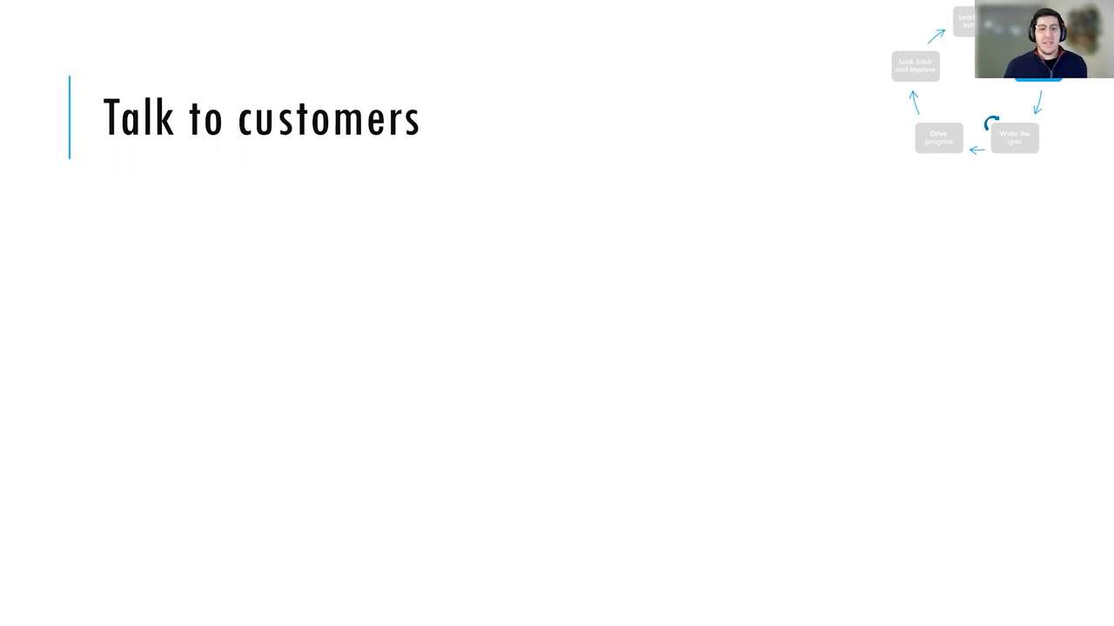
pyautogui.click(1013, 137)
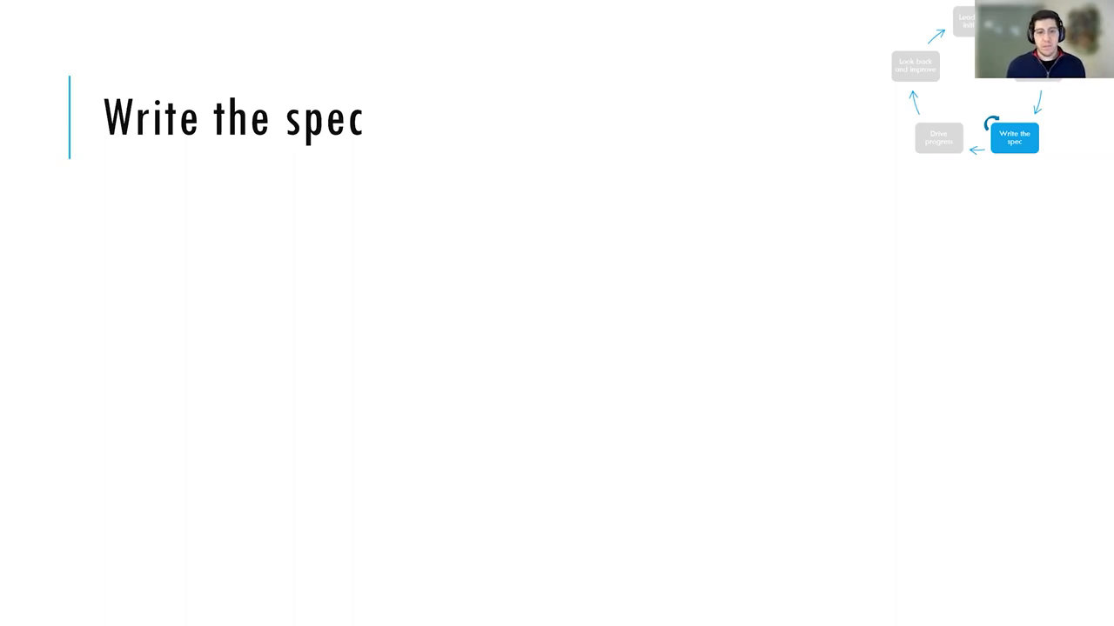
pyautogui.click(938, 137)
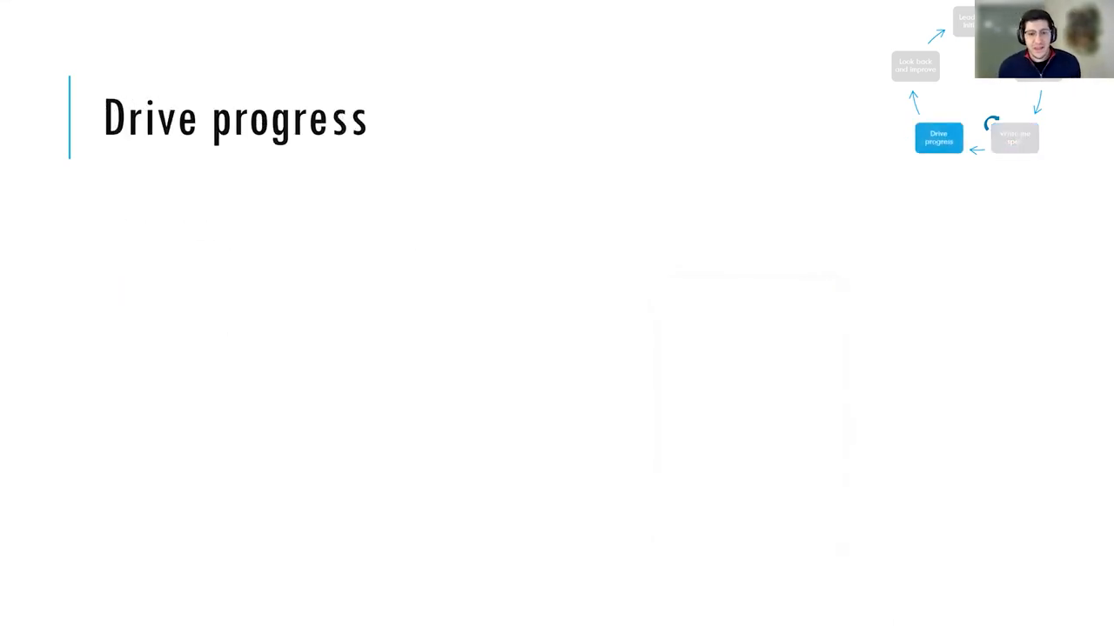